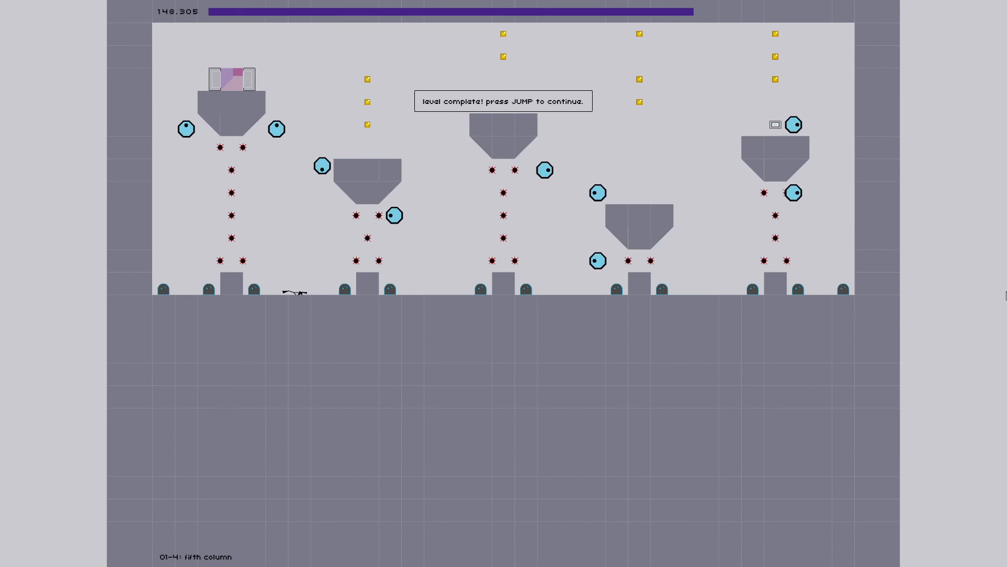
Continue past the 'level complete' prompt to reach the episode VICTORY screen
{"action": "key", "text": "space"}
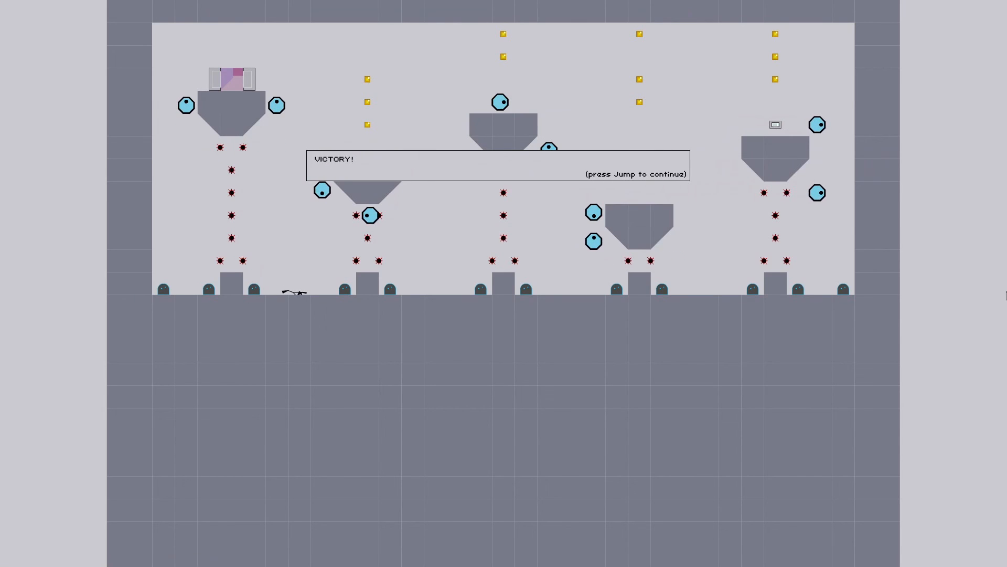